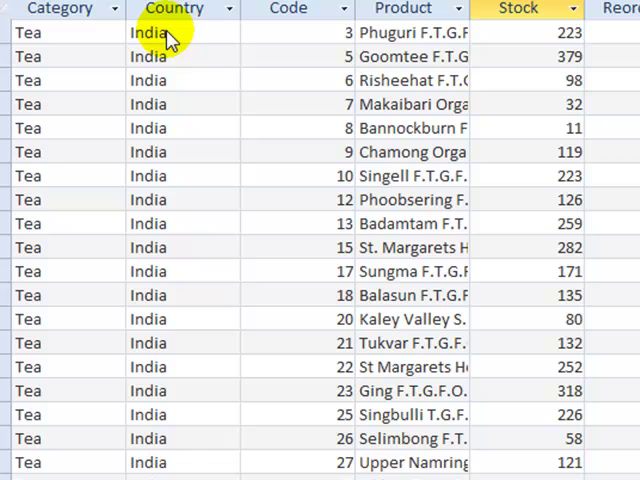
mouse_move(172, 30)
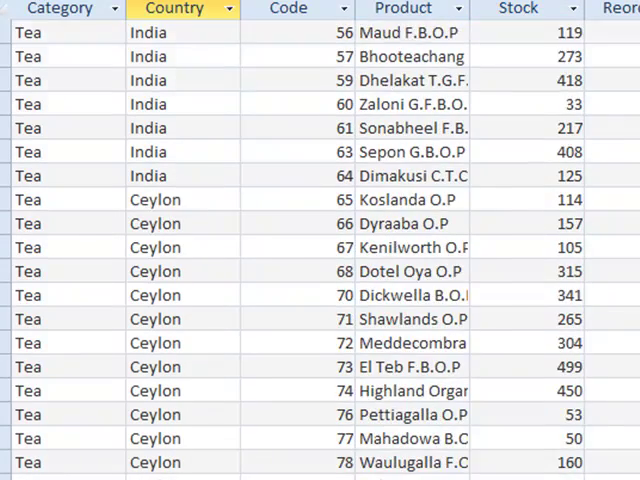
Add the Total row, set Product to Count and Stock to Sum while Country stays Group By
scroll(down, 3)
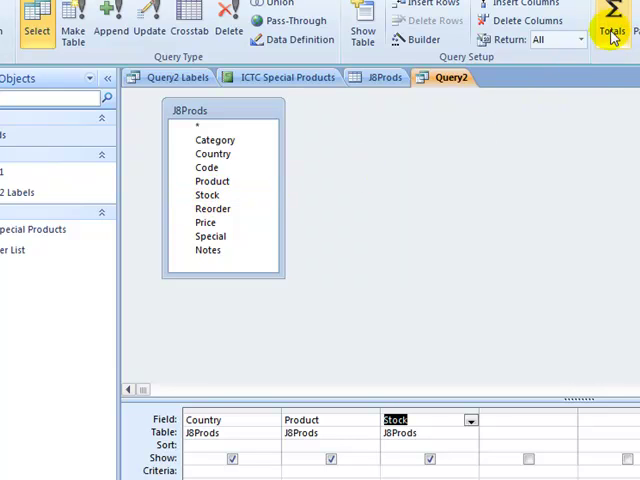
mouse_move(610, 20)
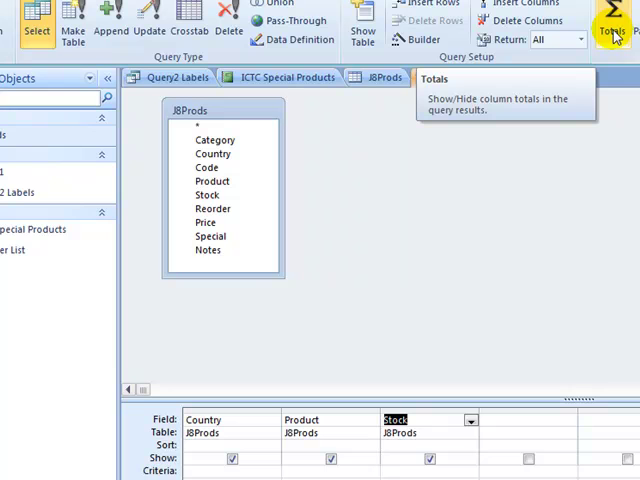
click(612, 18)
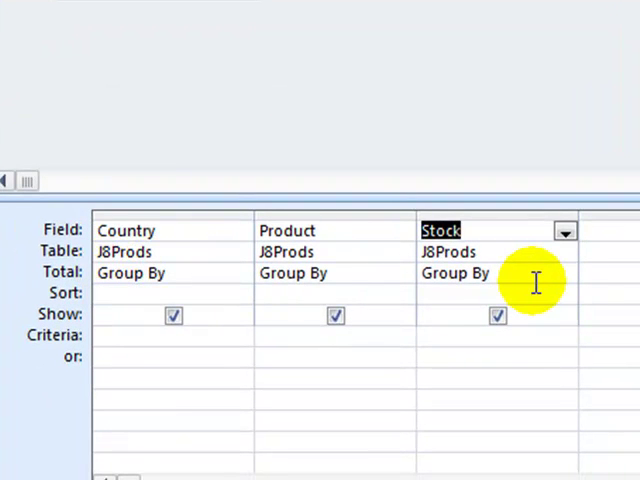
mouse_move(528, 276)
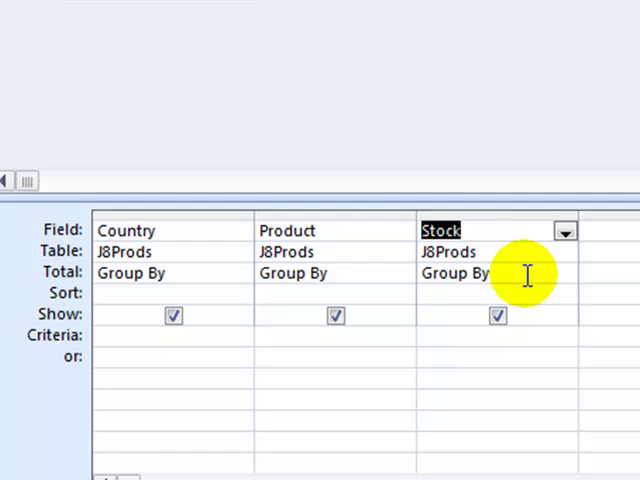
mouse_move(336, 272)
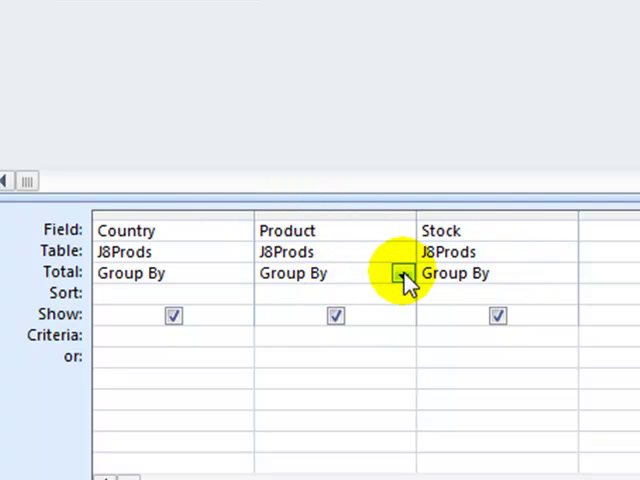
click(402, 272)
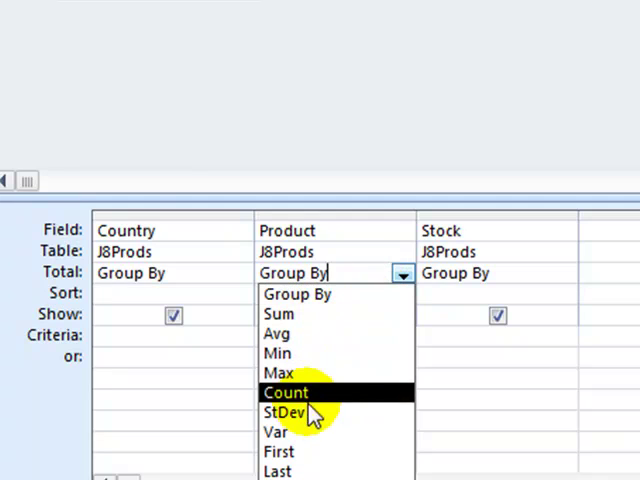
click(286, 392)
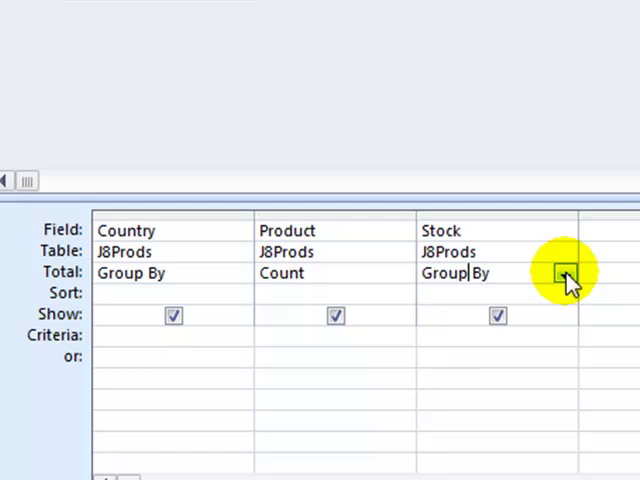
click(564, 272)
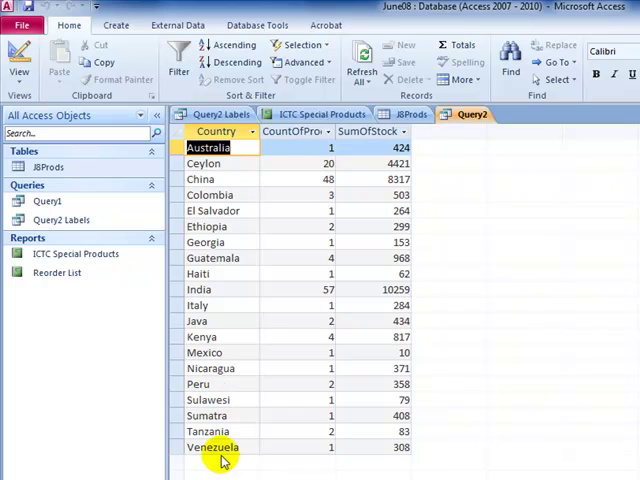
mouse_move(230, 460)
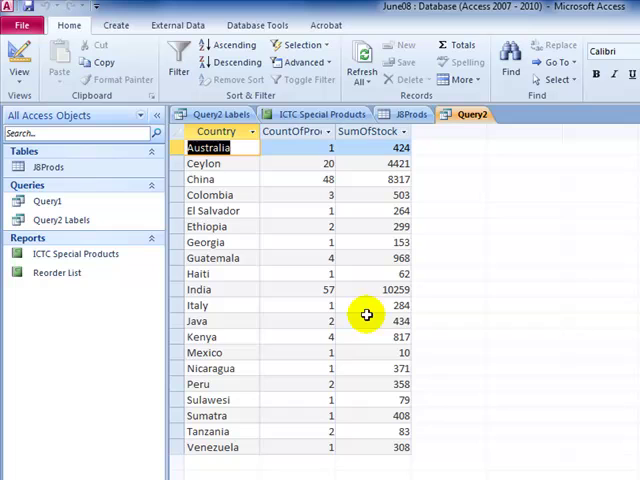
Review the datasheet rows for India and Tanzania, noting Tanzania's product count of 2
click(384, 288)
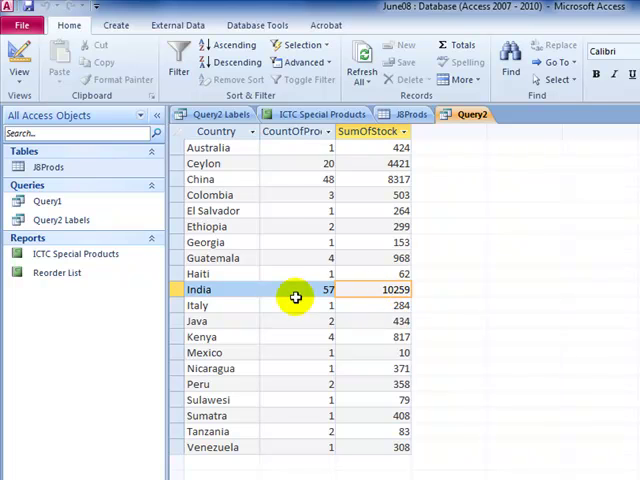
mouse_move(242, 296)
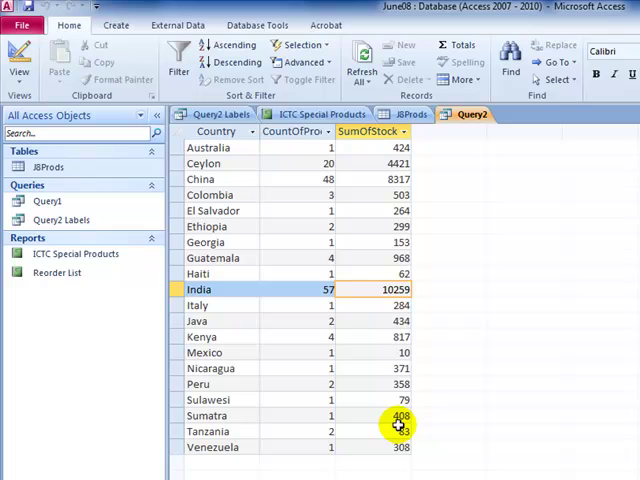
click(400, 432)
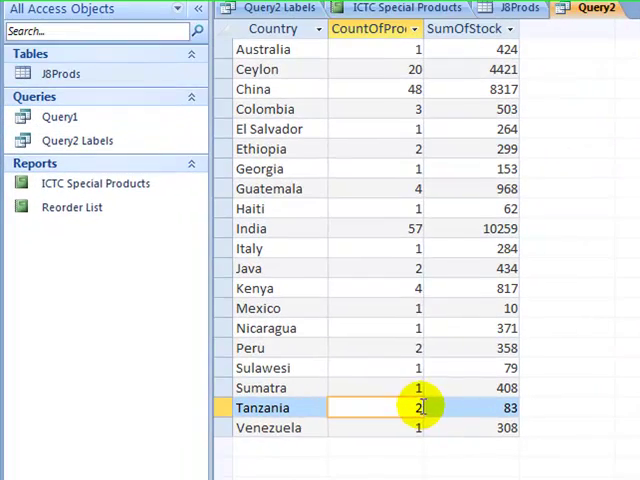
click(416, 228)
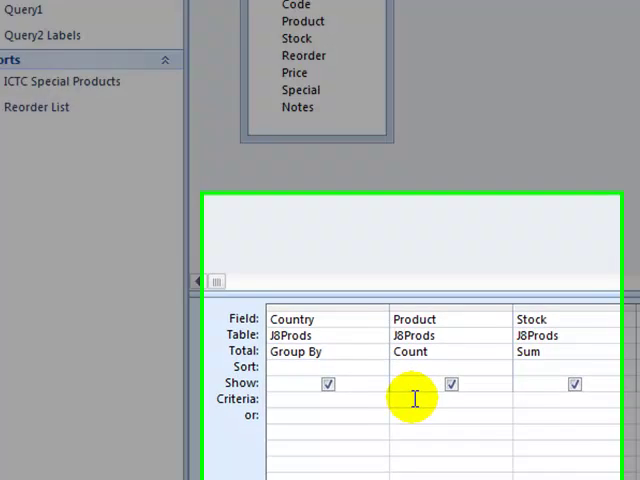
Enter >3 as the criterion under the Product count column
text(>3)
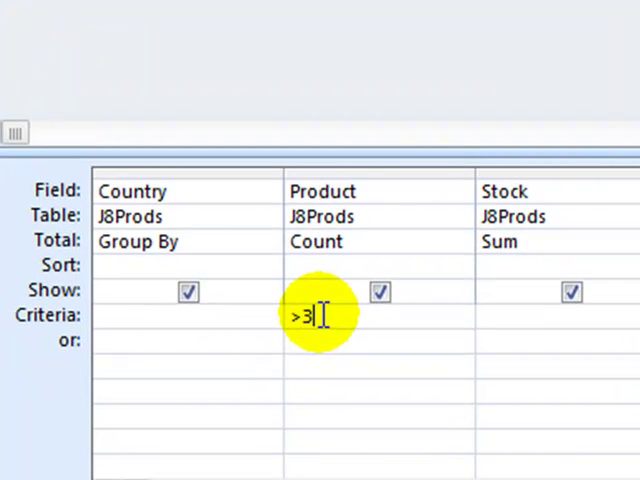